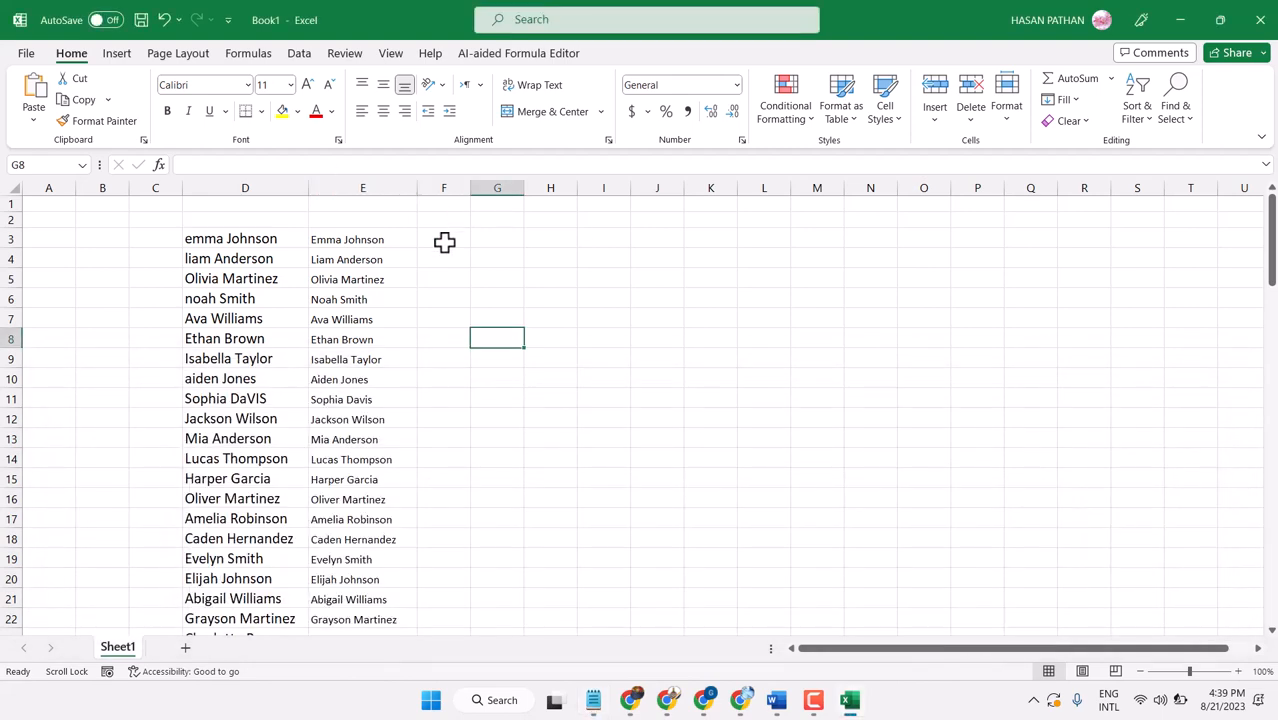
# - Widen column F and enter the date 11-11-2023 in cell F3
pyautogui.moveTo(524, 188); pyautogui.dragTo(540, 188)
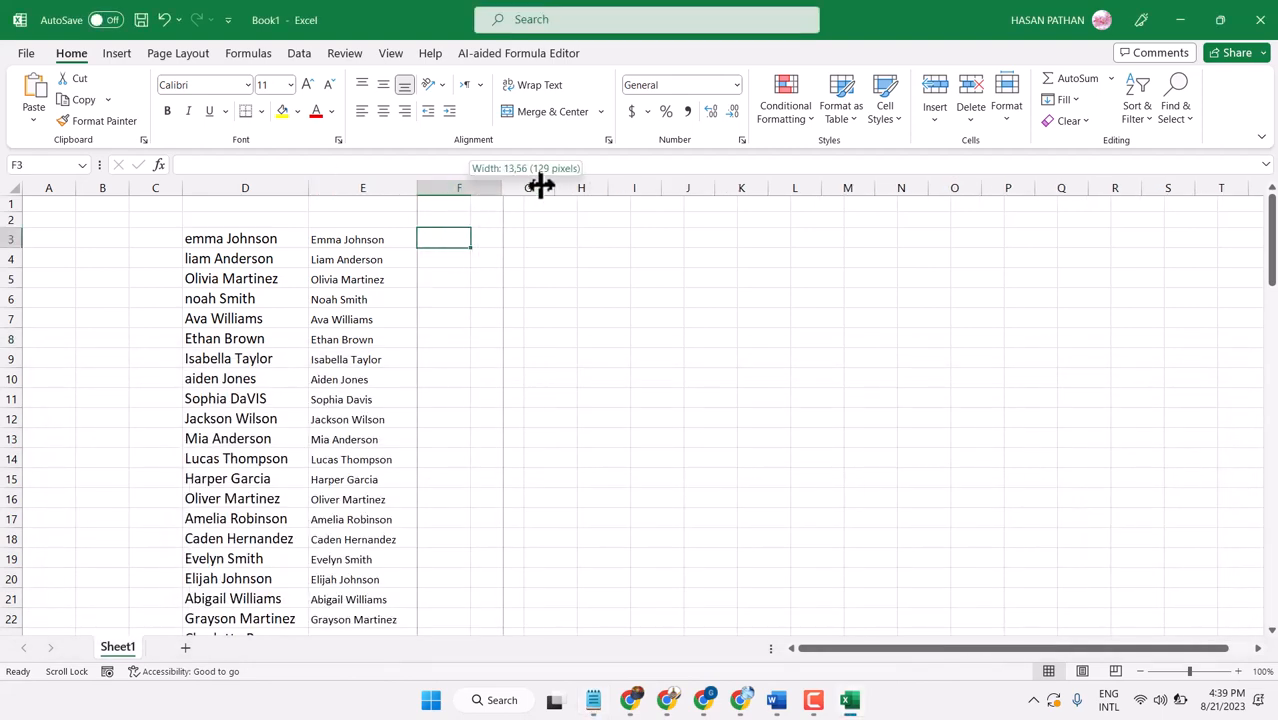
pyautogui.write('1')
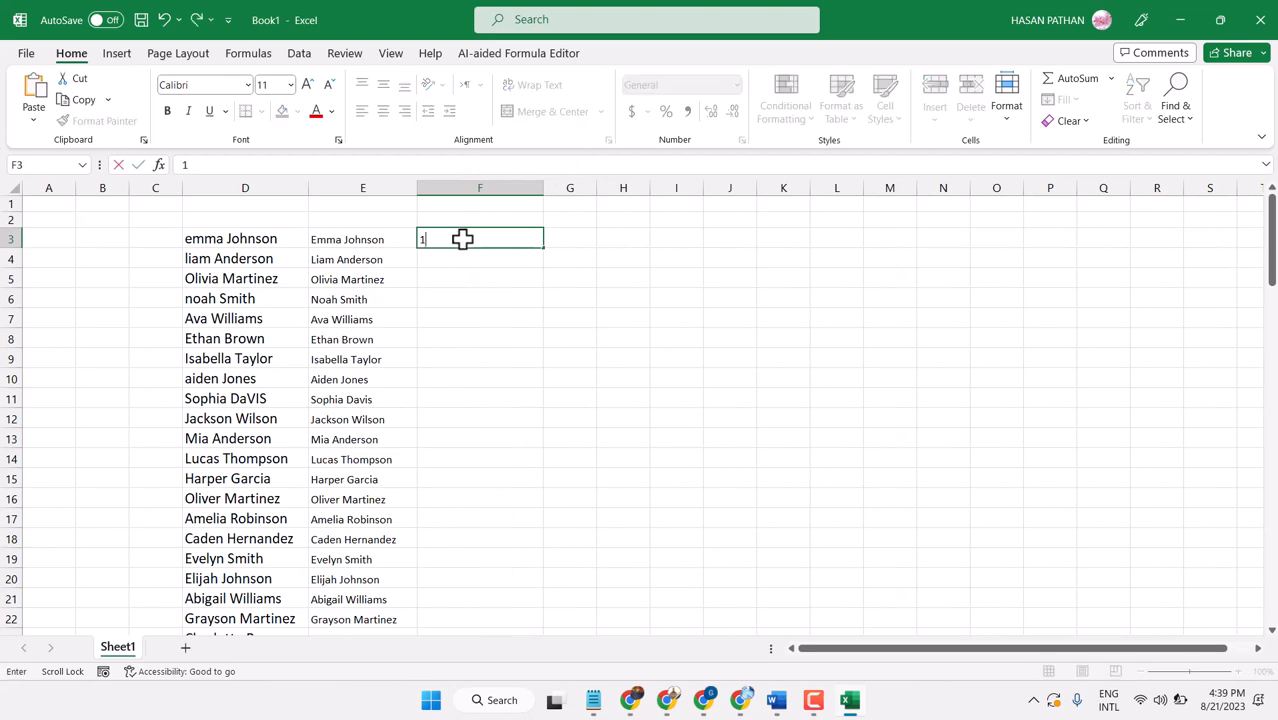
pyautogui.write('1')
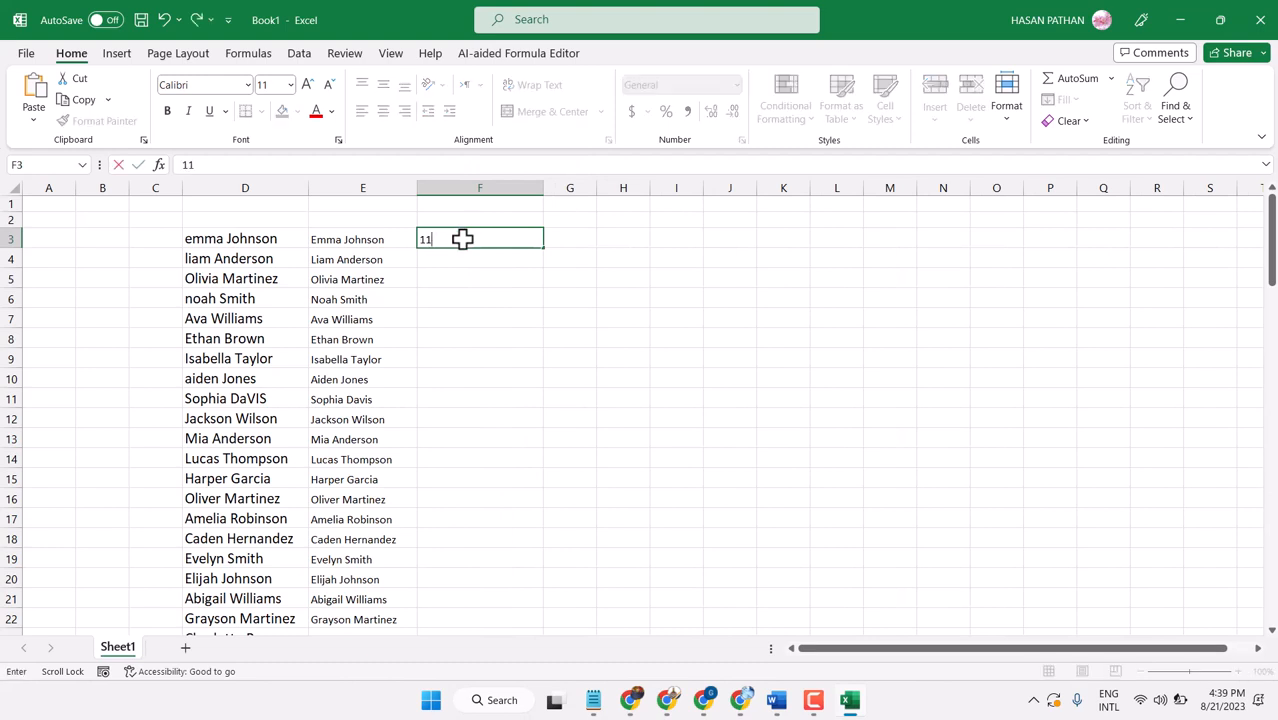
pyautogui.write('-11')
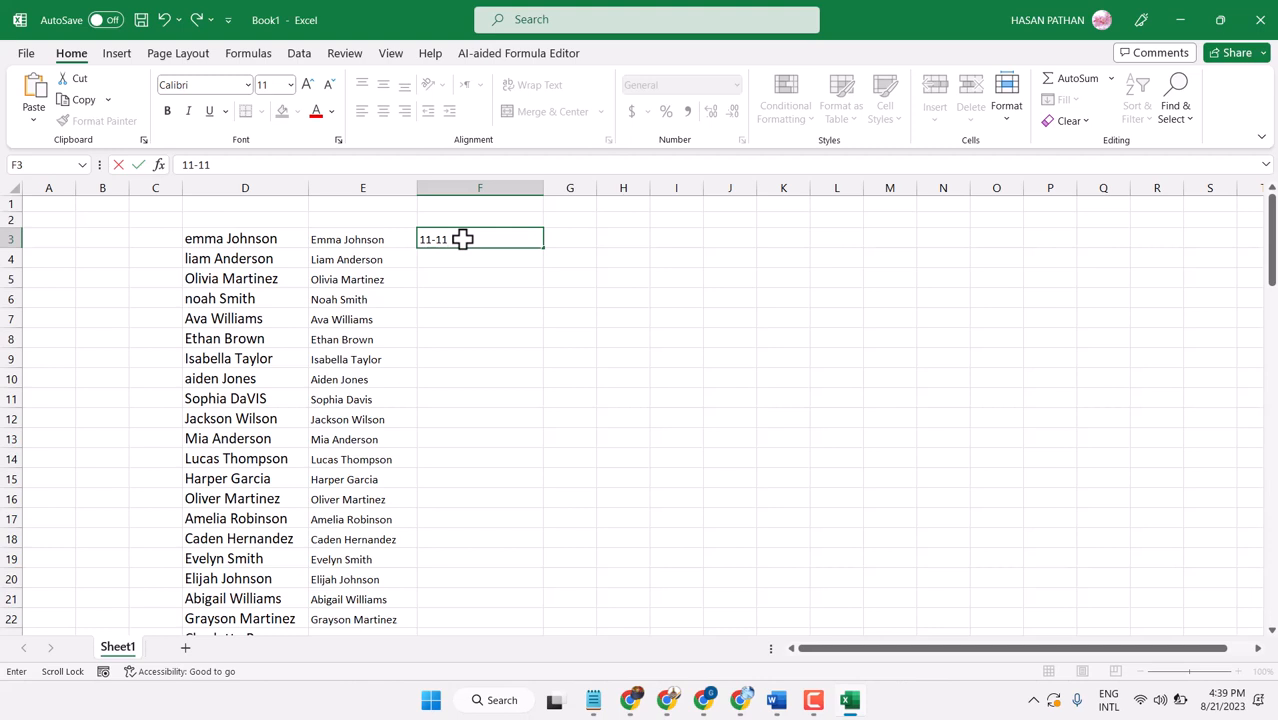
pyautogui.write('-2')
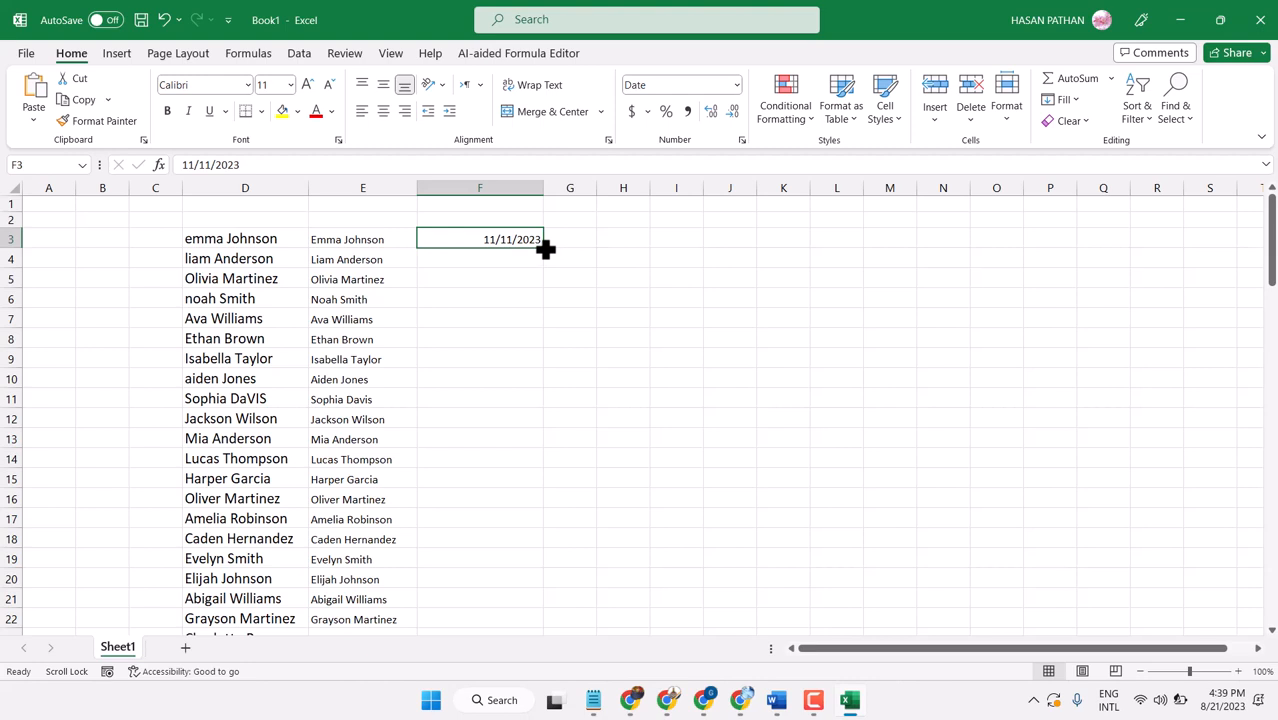
# - Copy 11/11/2023 down column F to row 22 beside the names, then reselect F3
pyautogui.moveTo(544, 248); pyautogui.dragTo(552, 622)
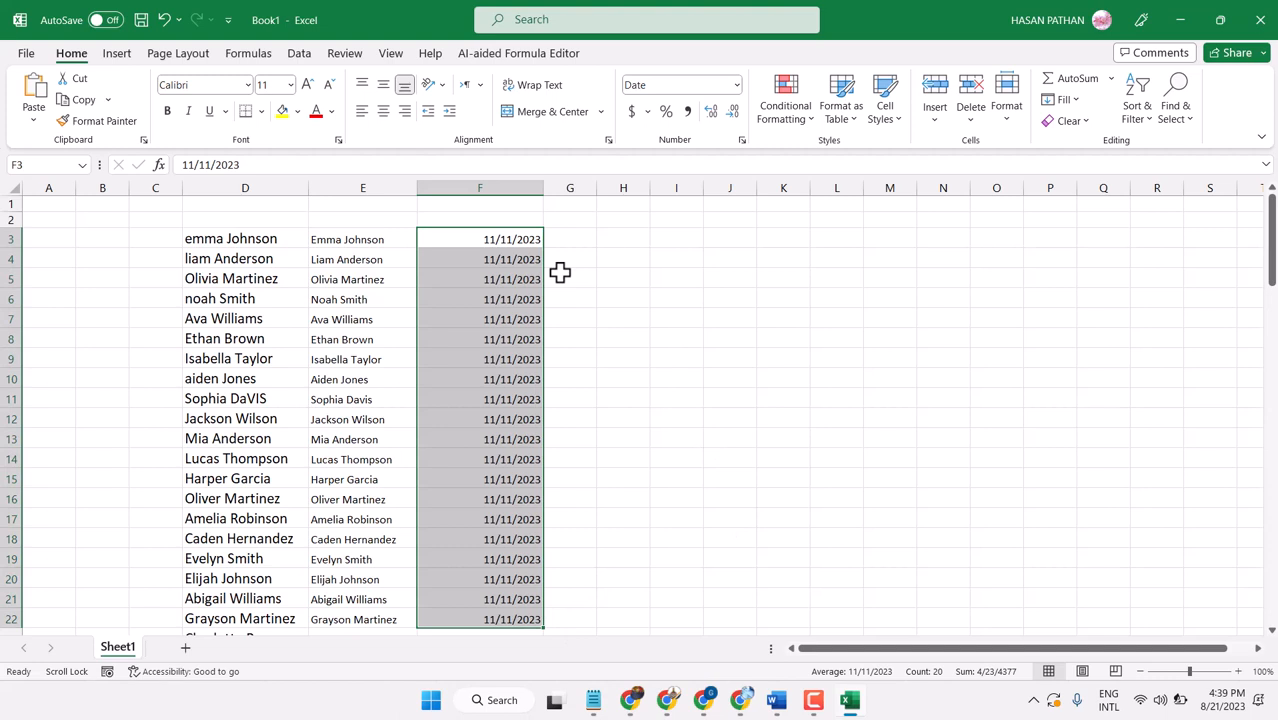
pyautogui.click(480, 238)
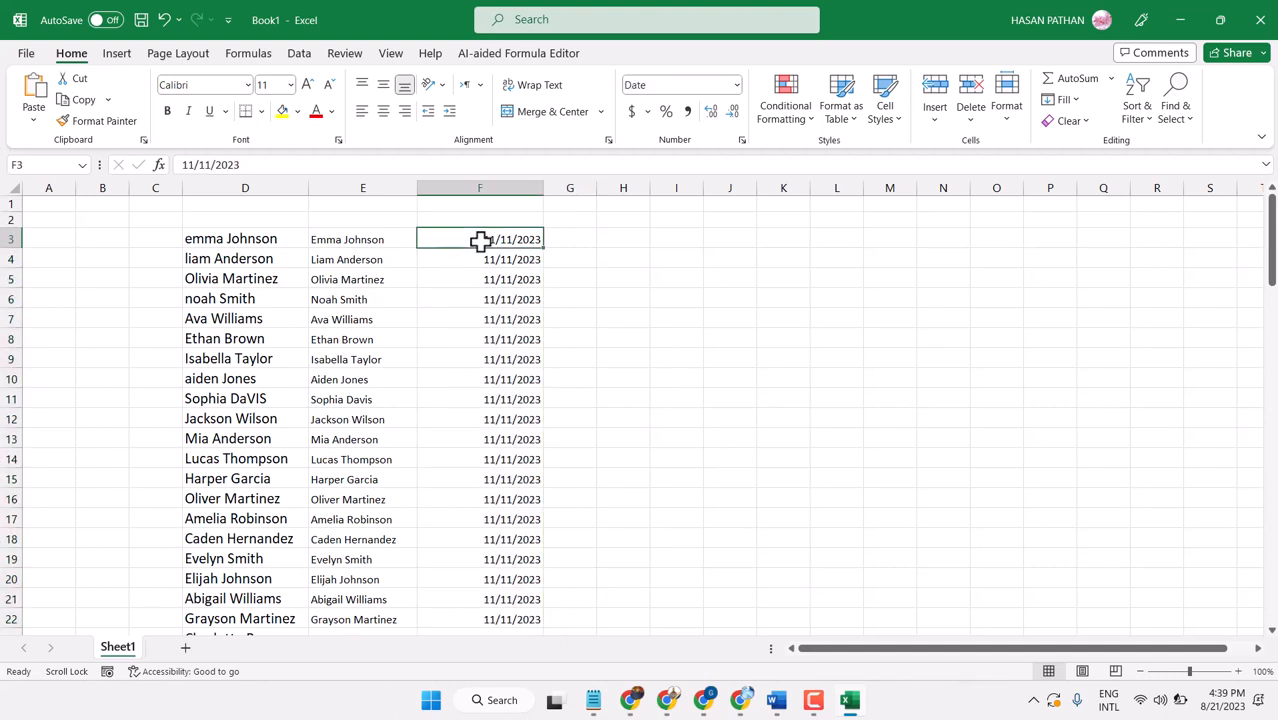
# - In Format Cells for F3, set the date locale to English (United Kingdom)
pyautogui.rightClick(480, 240)
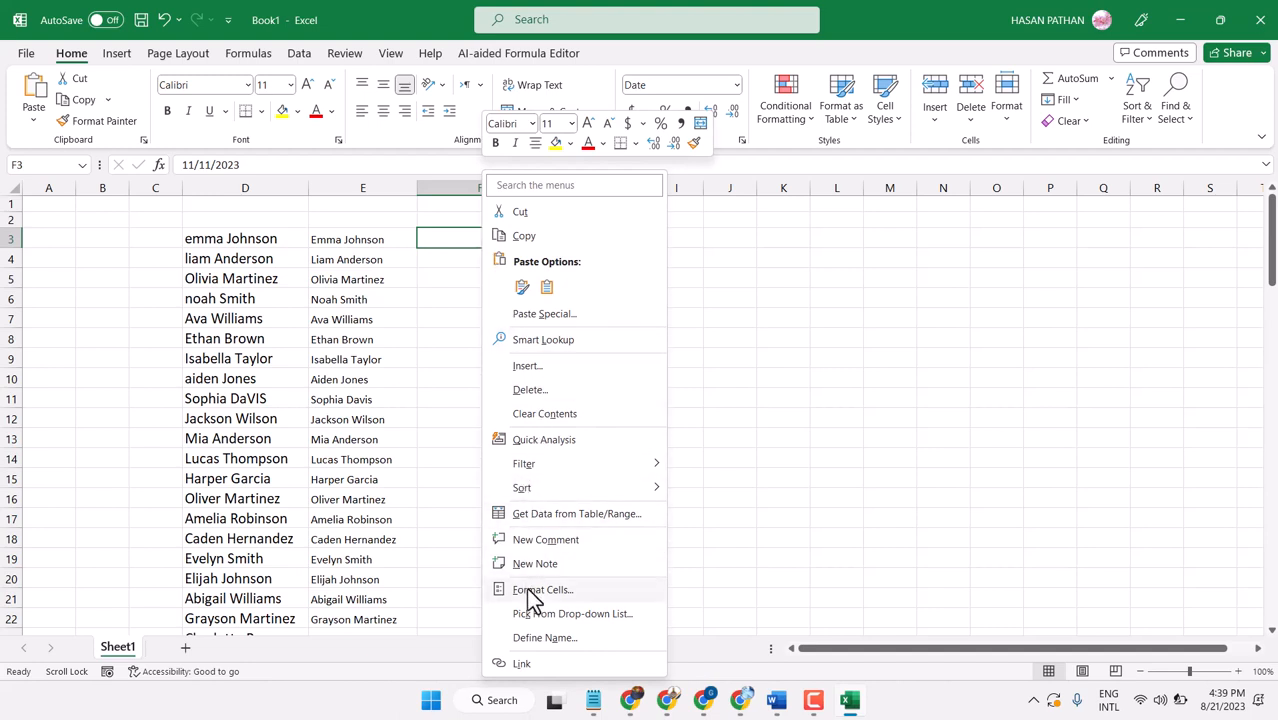
pyautogui.click(544, 588)
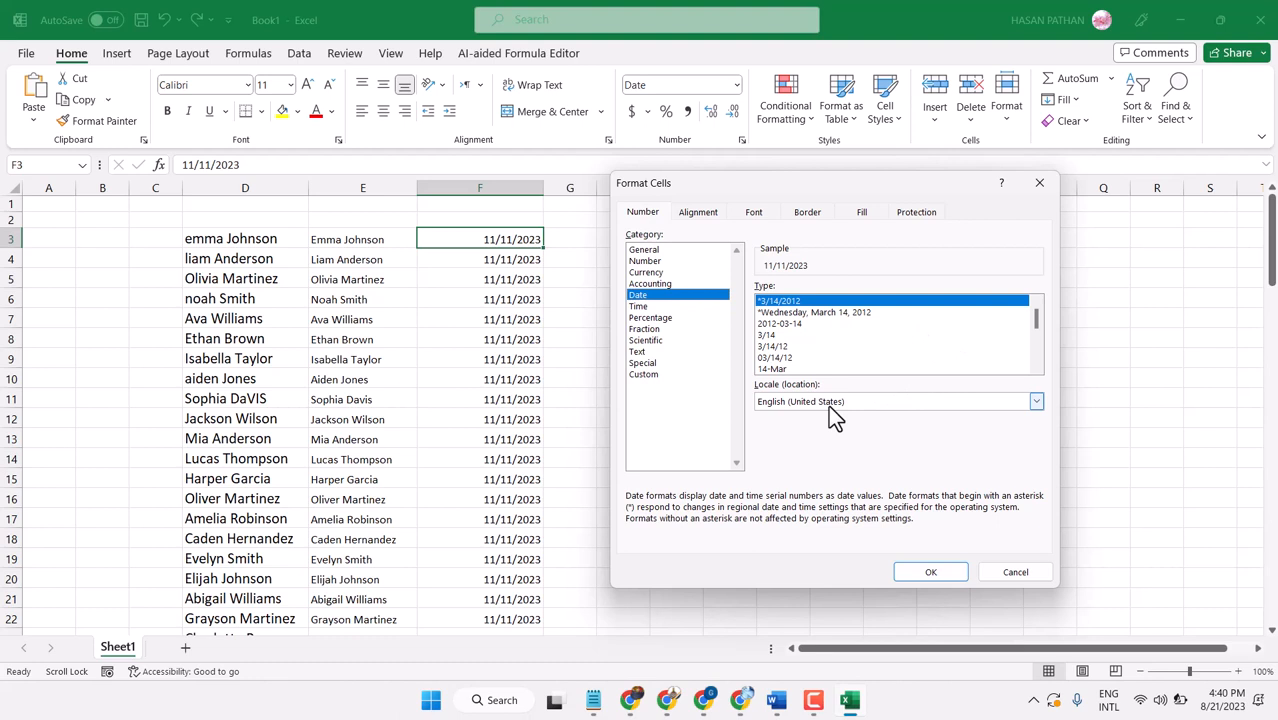
pyautogui.click(1036, 400)
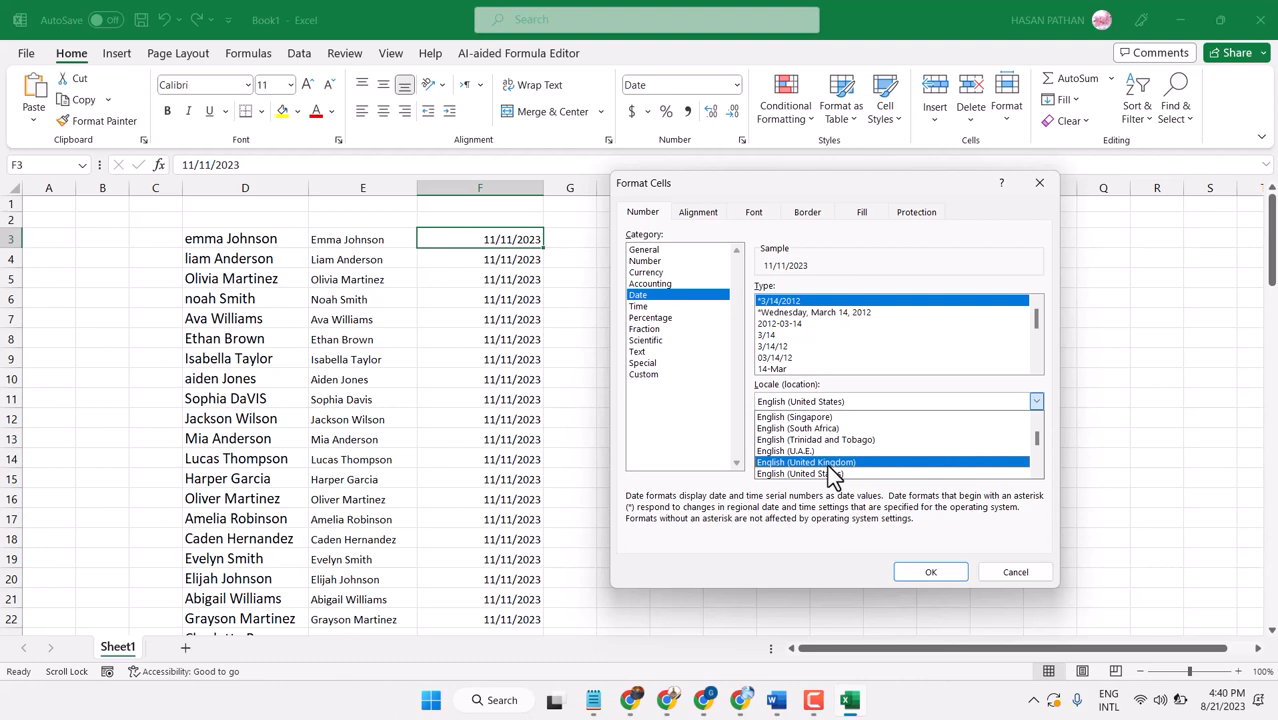
pyautogui.click(804, 460)
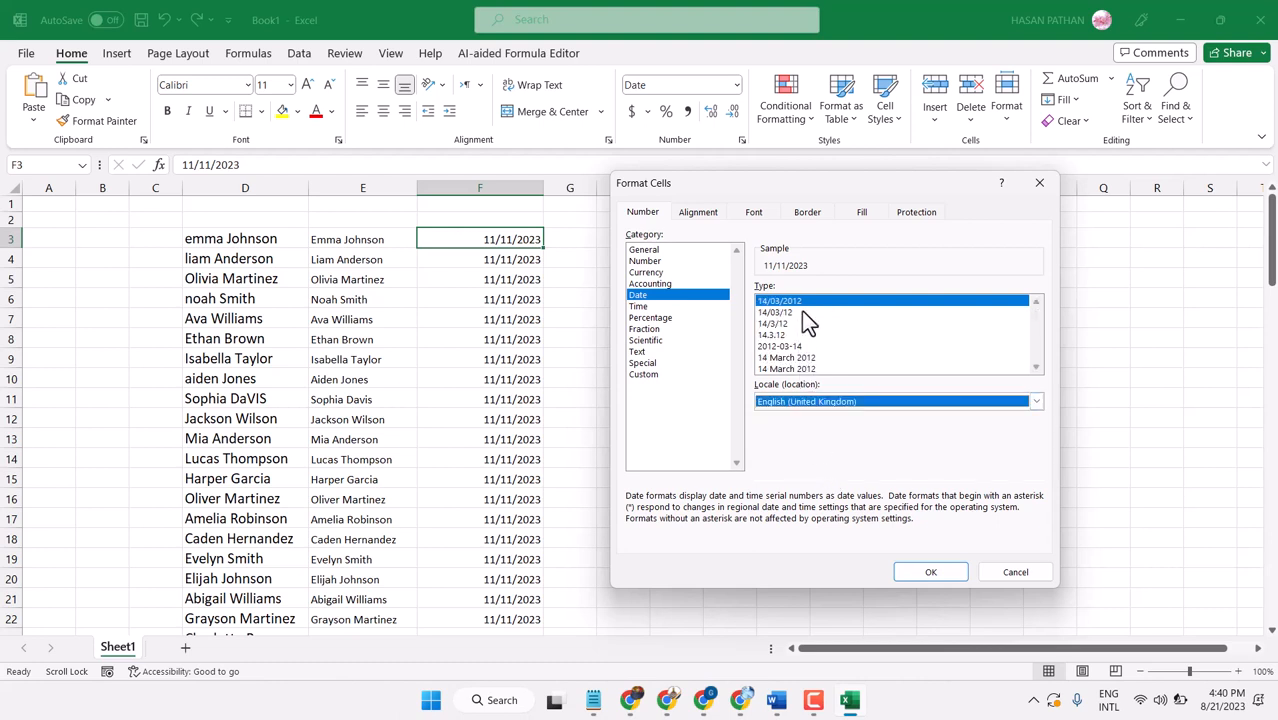
pyautogui.moveTo(808, 330)
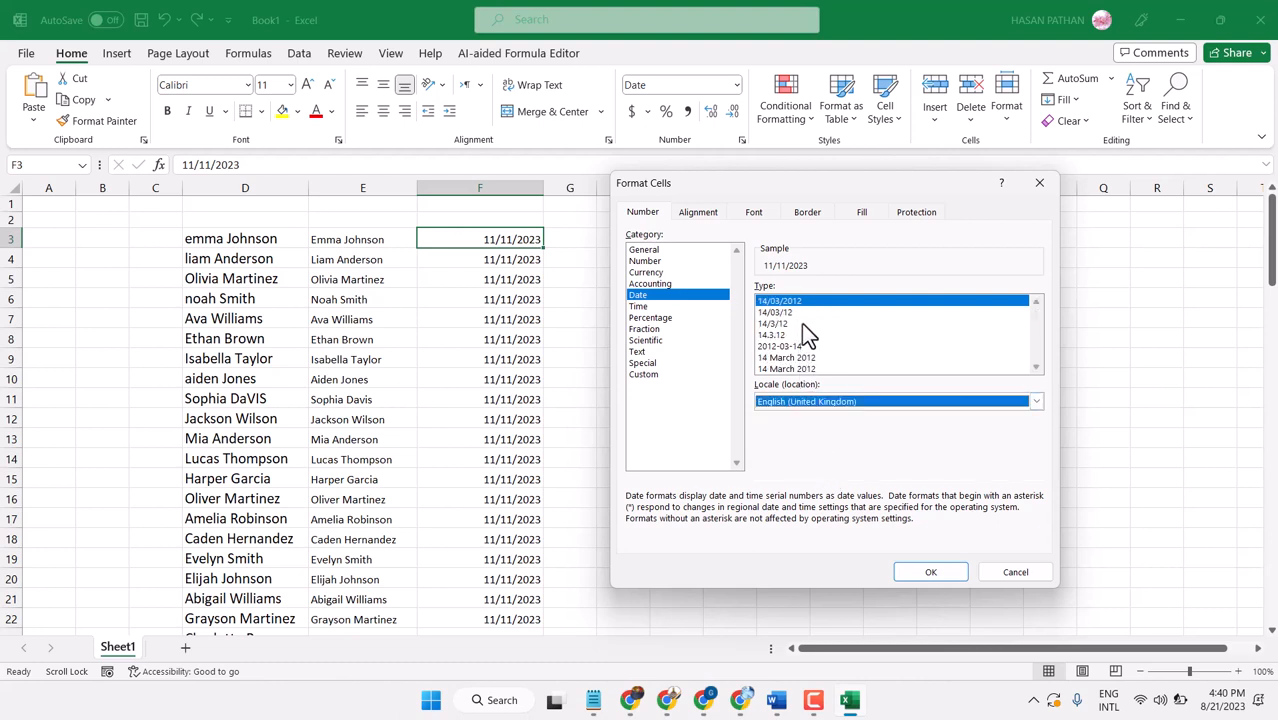
# - Apply the '14 March 2012' type and fill consecutive November dates down column F
pyautogui.click(788, 368)
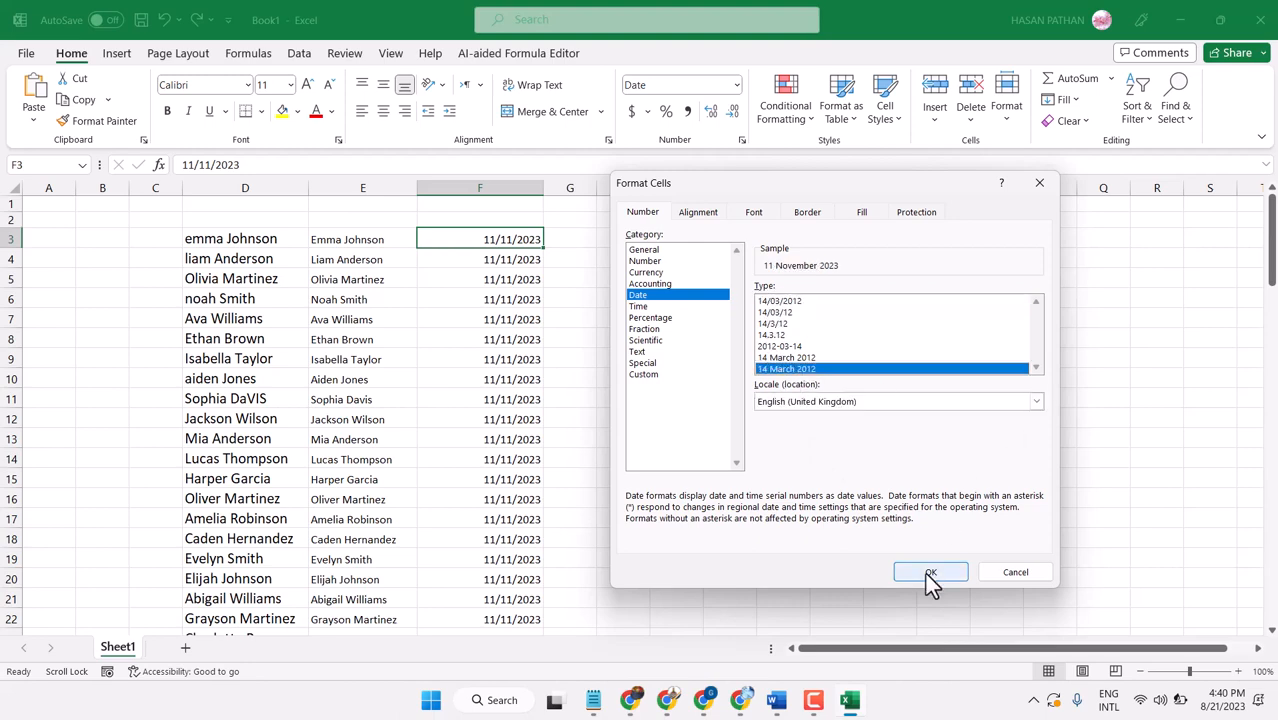
pyautogui.click(930, 572)
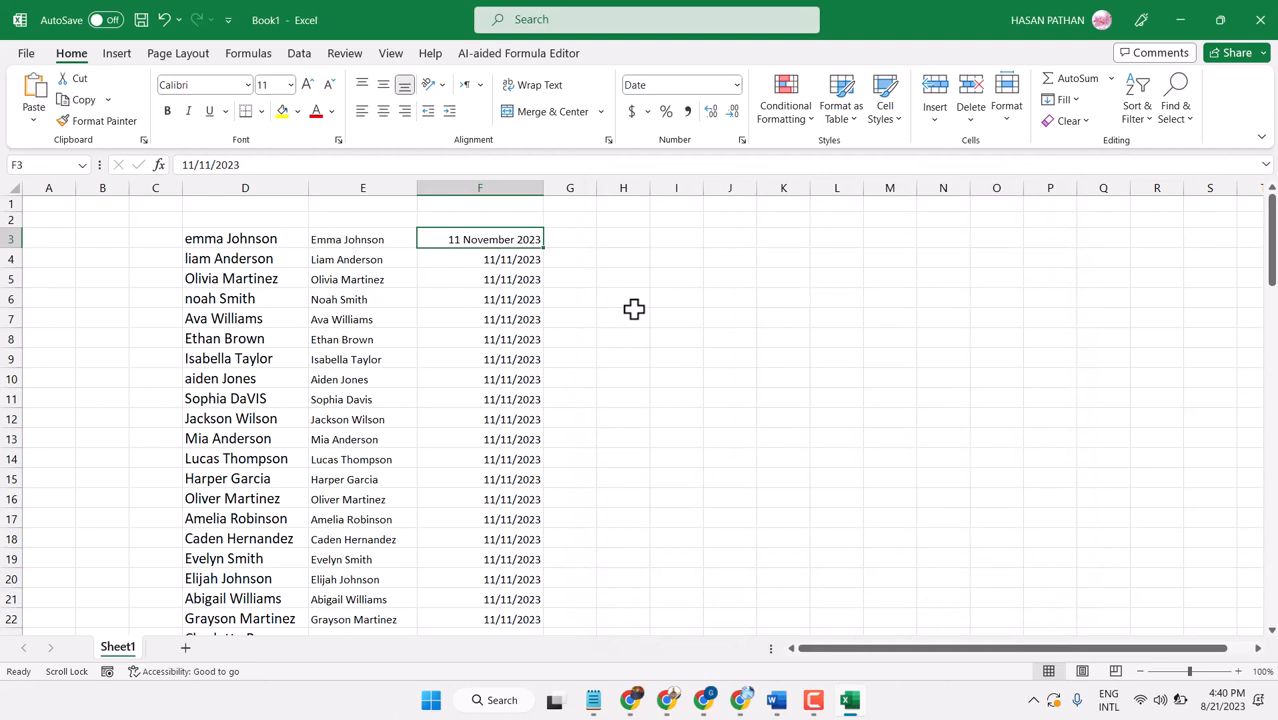
pyautogui.moveTo(548, 252)
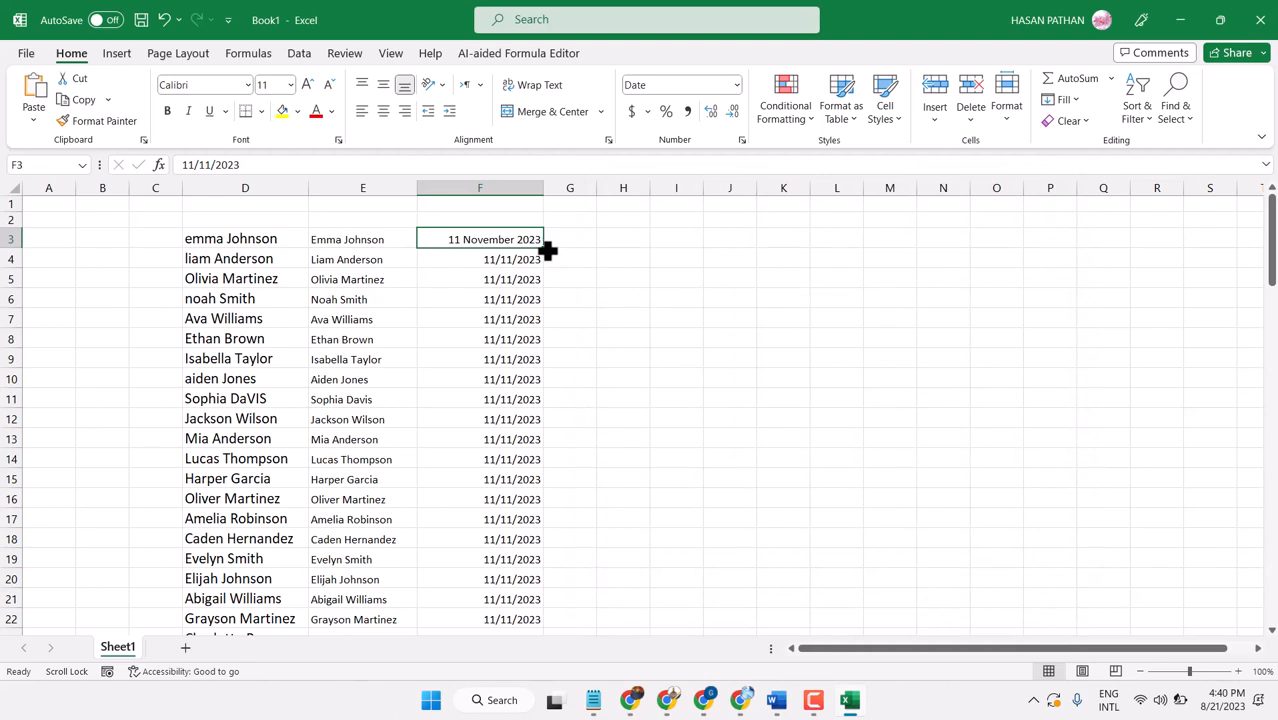
pyautogui.moveTo(548, 250); pyautogui.dragTo(554, 628)
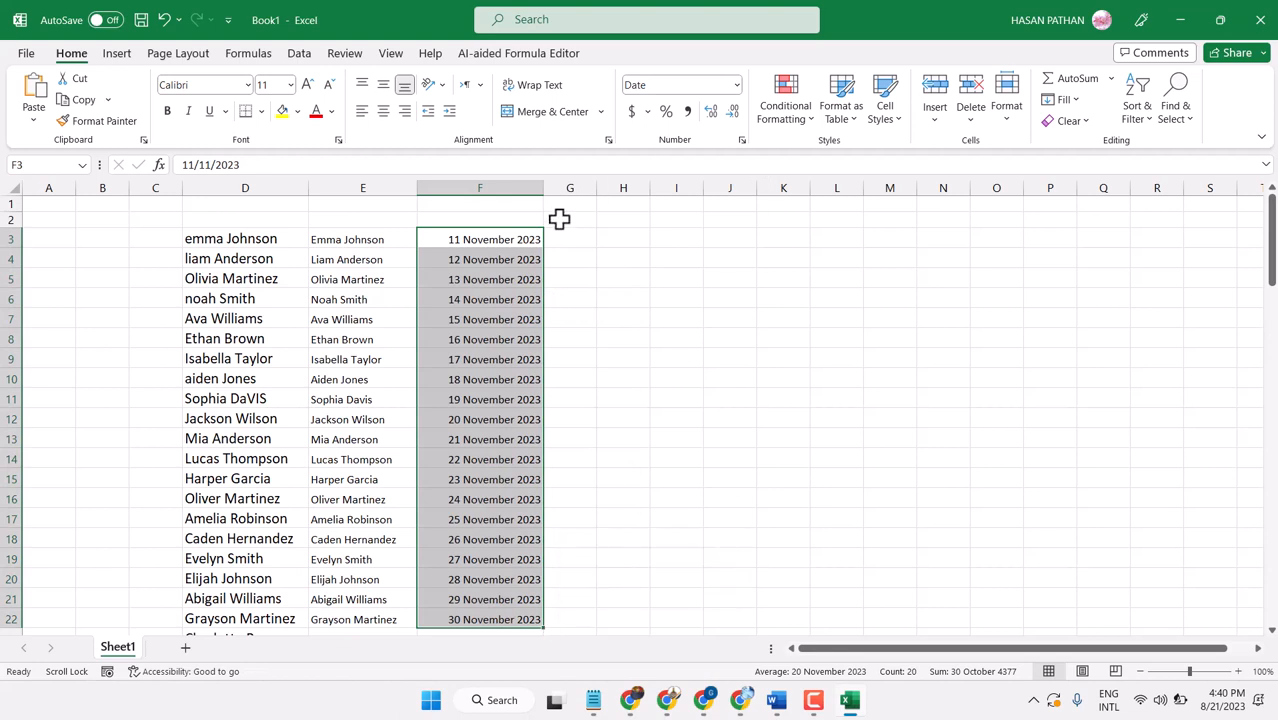
# - Format the selected dates F3:F22 with the '2012-03-14' year-month-day date type
pyautogui.rightClick(494, 240)
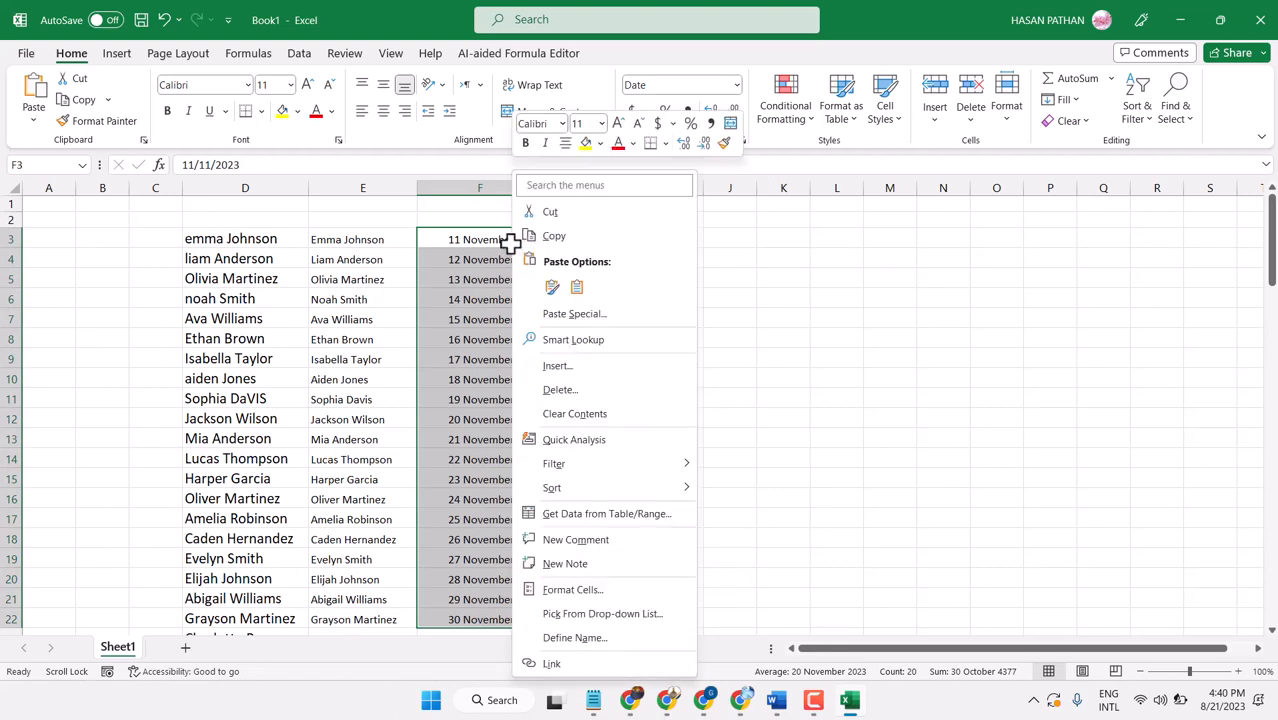
pyautogui.moveTo(596, 588)
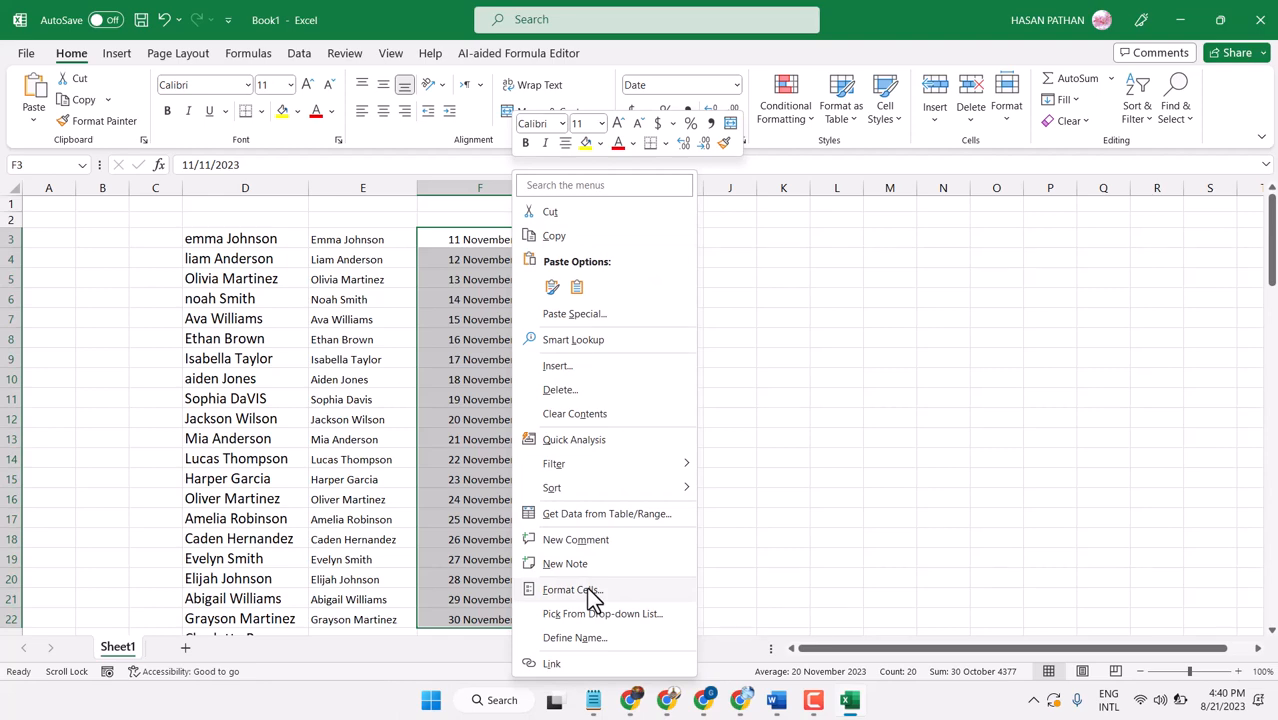
pyautogui.click(570, 588)
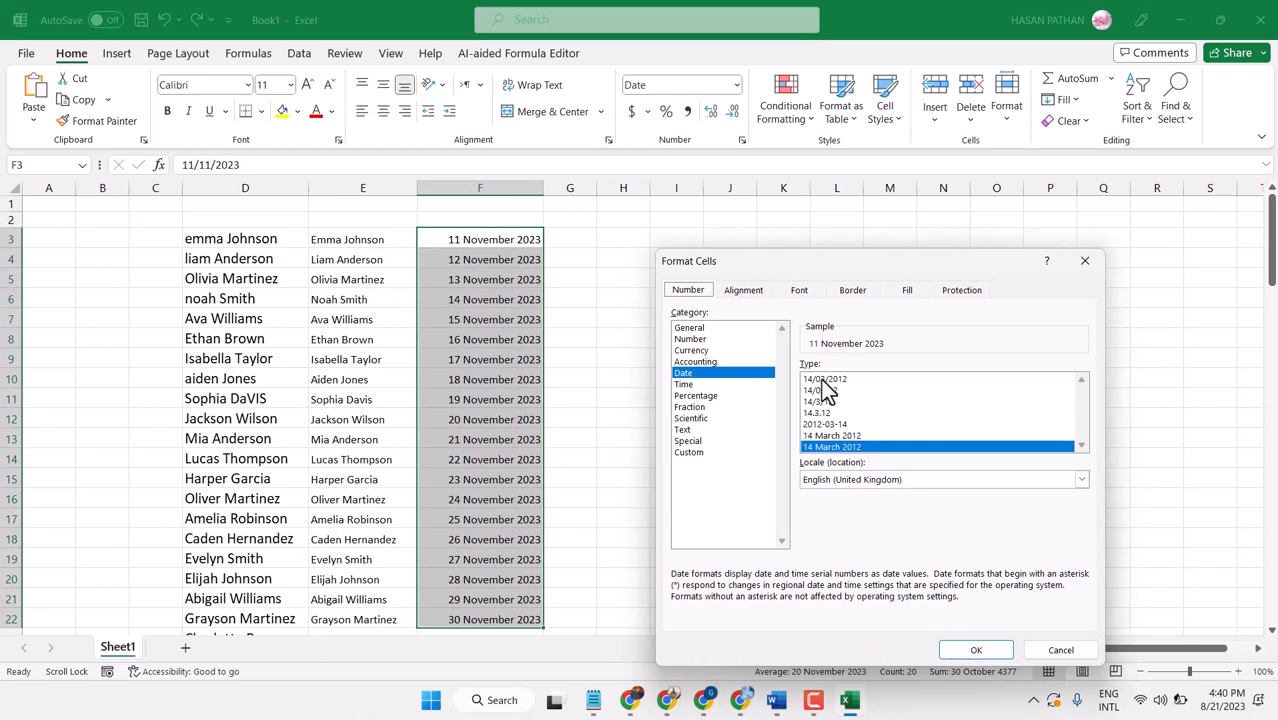
pyautogui.click(832, 424)
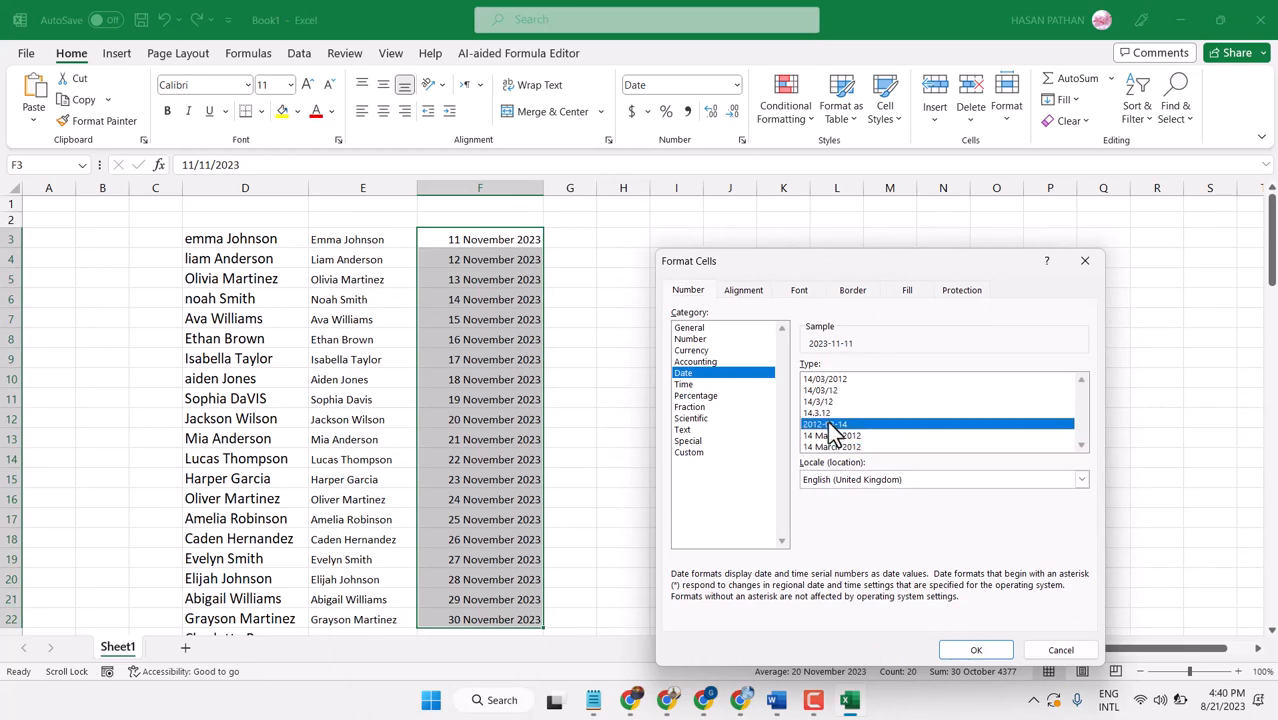
pyautogui.click(976, 648)
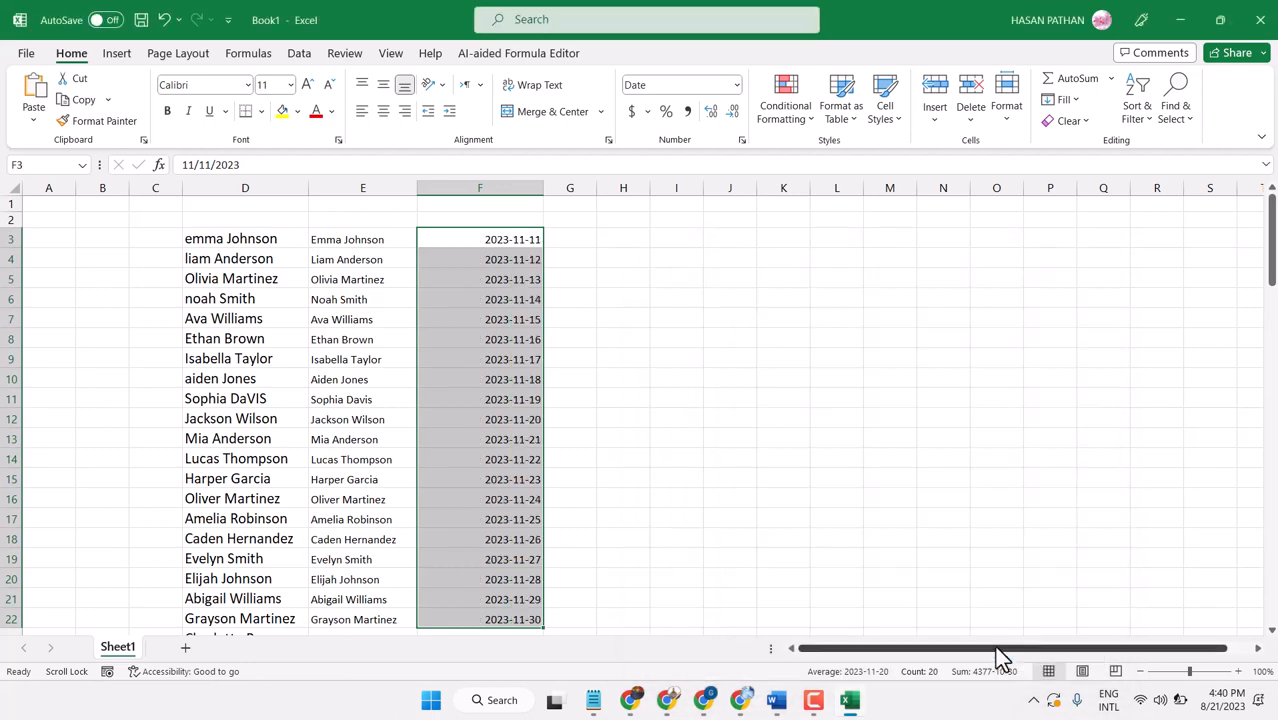
pyautogui.moveTo(714, 420)
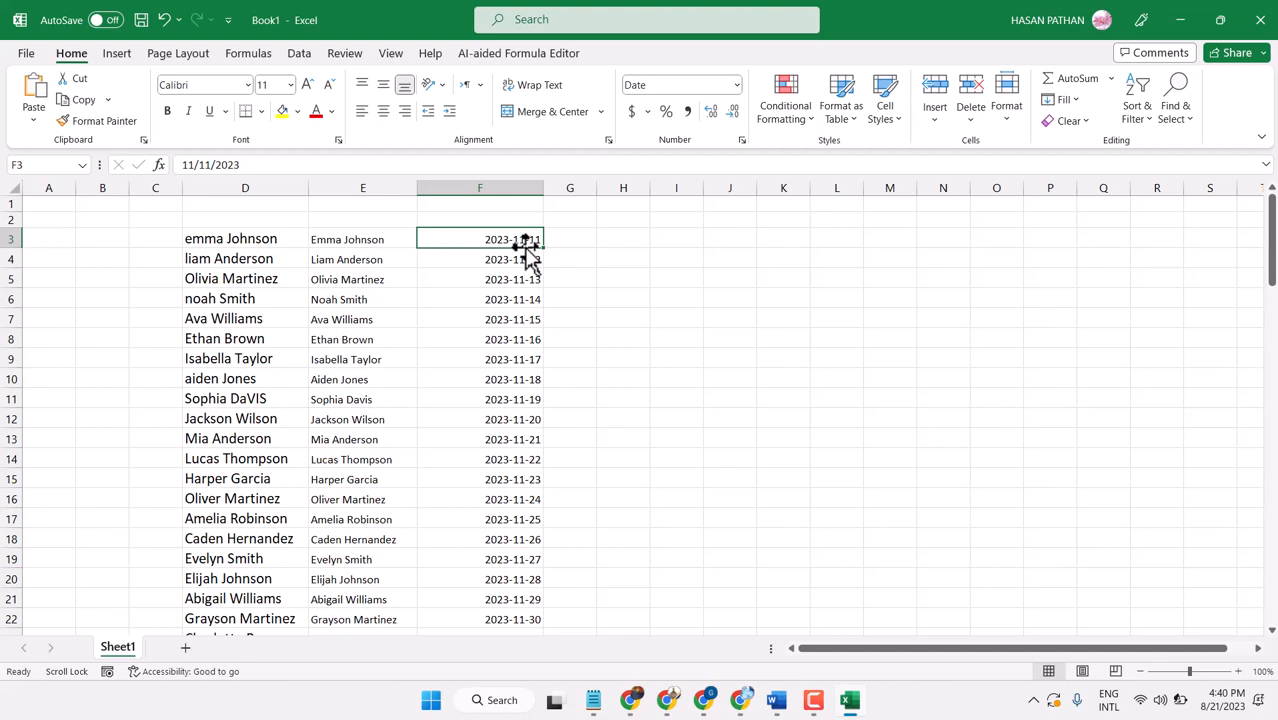
pyautogui.moveTo(544, 240)
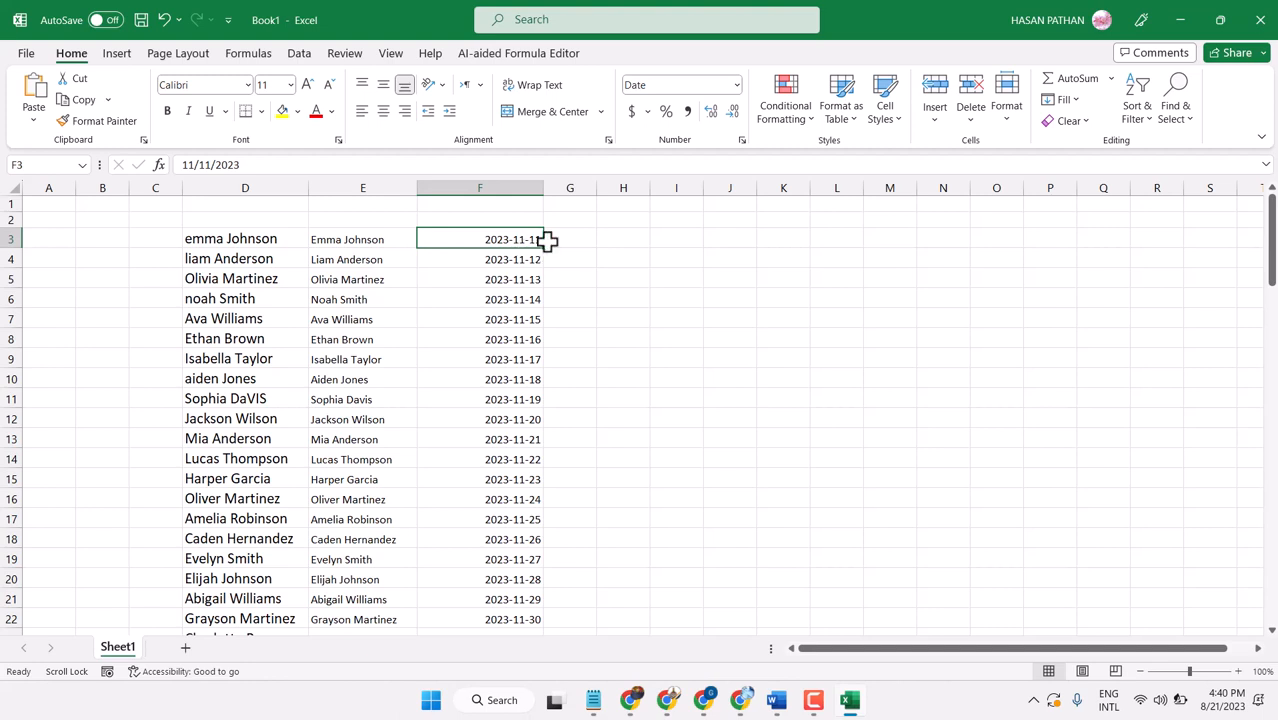
# - Format F3 with the Danish locale and '14. marts 2012' type, giving 11. november 2023
pyautogui.rightClick(512, 240)
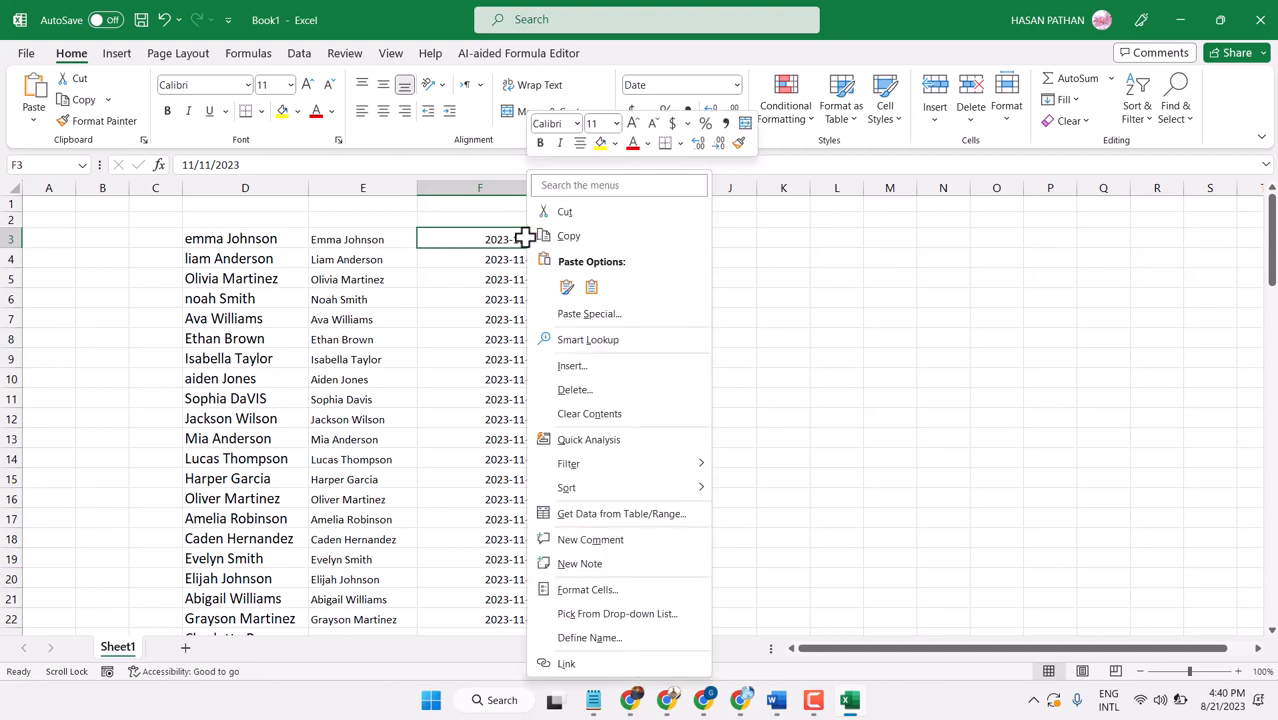
pyautogui.click(588, 588)
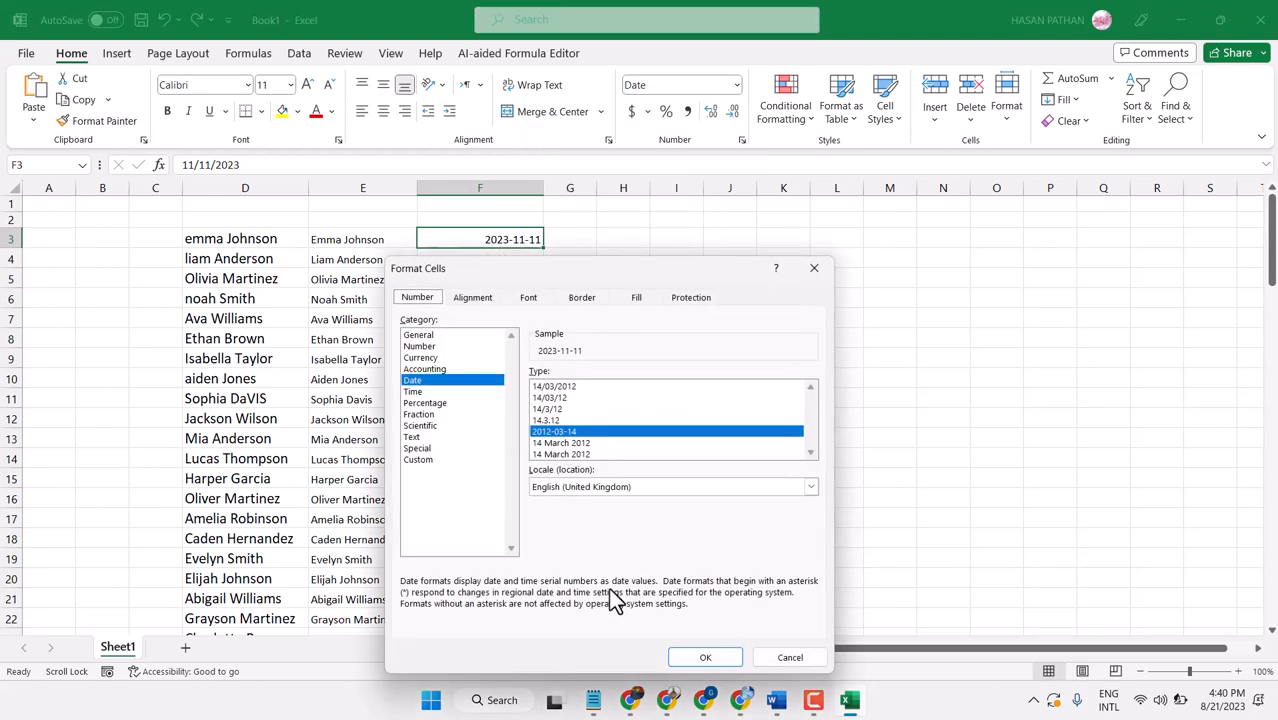
pyautogui.moveTo(610, 498)
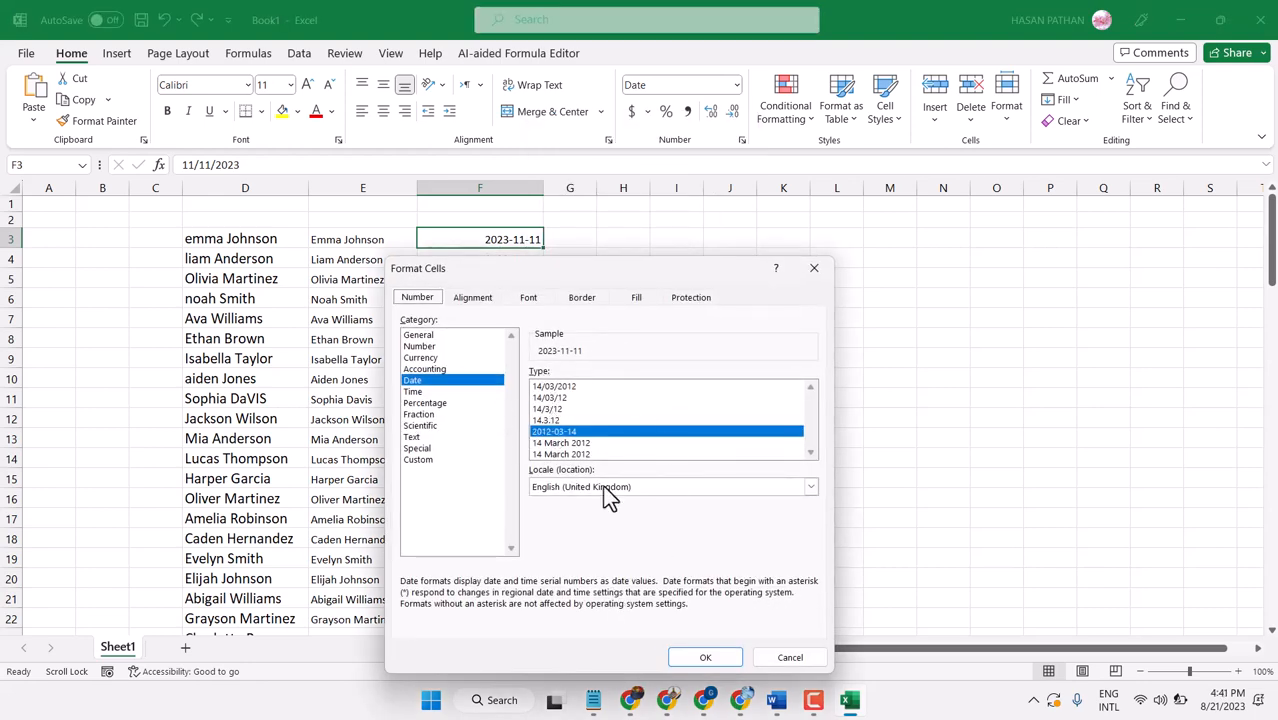
pyautogui.click(810, 488)
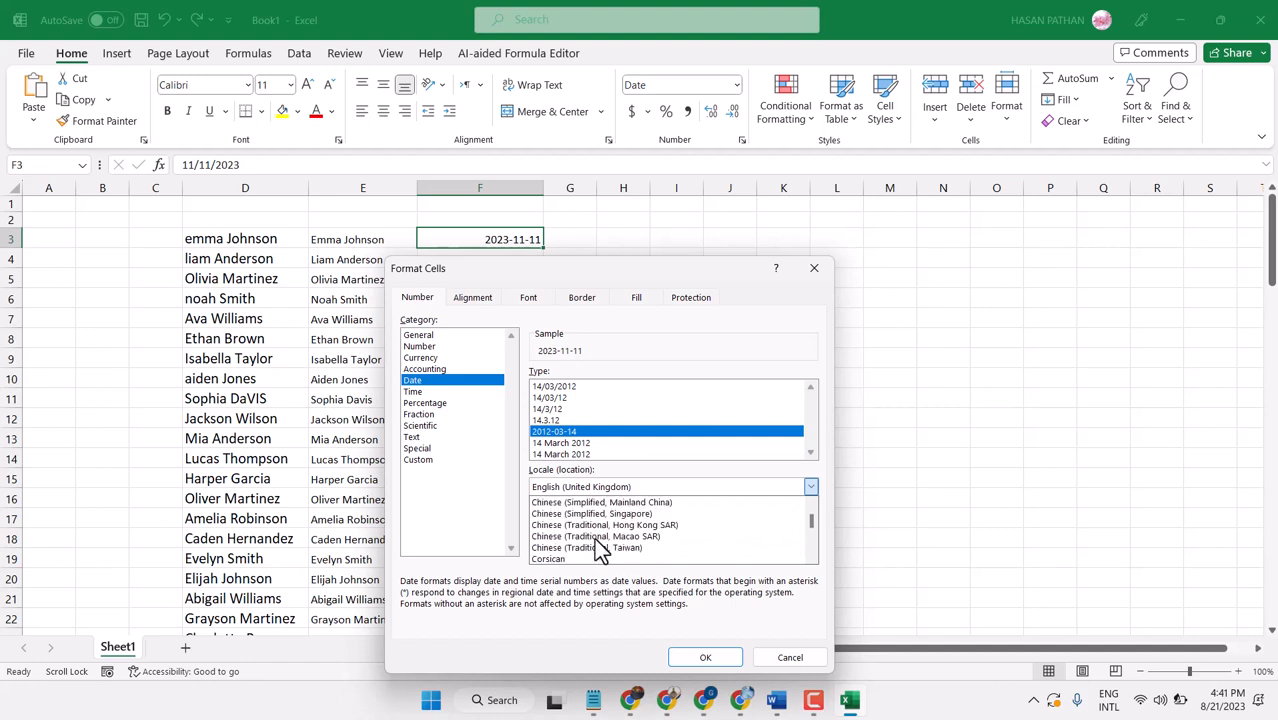
pyautogui.scroll(-3)
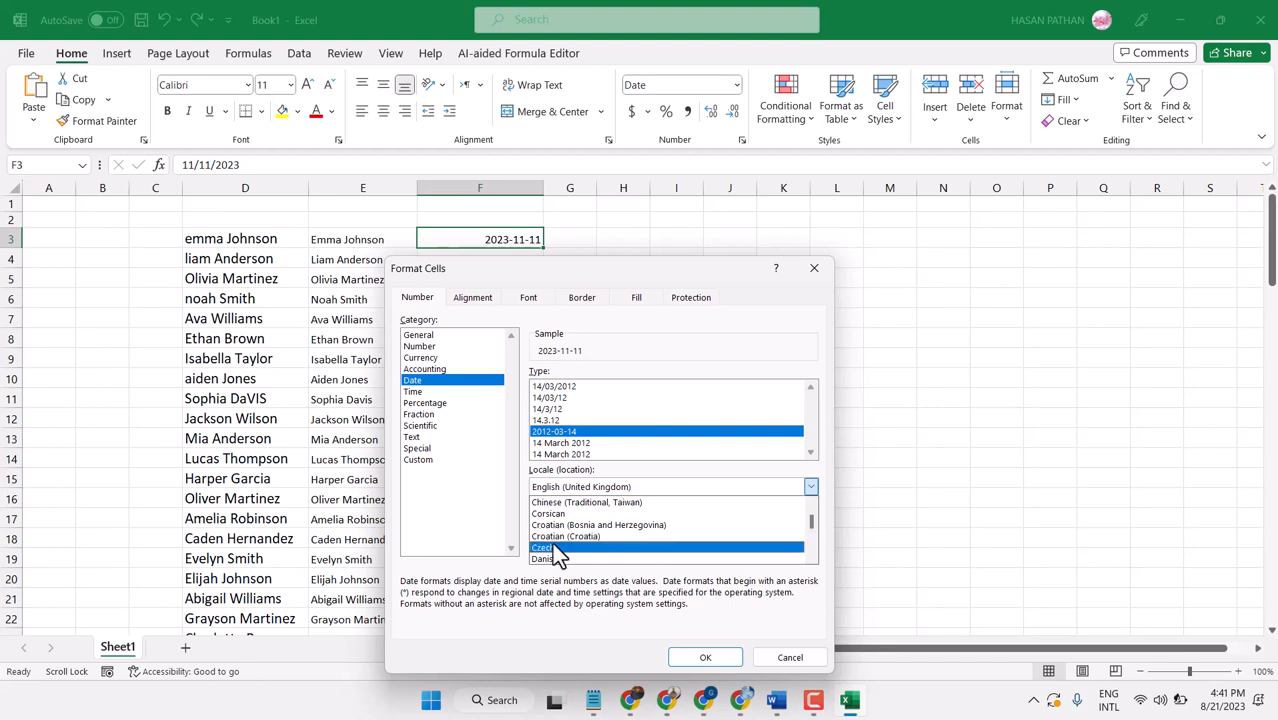
pyautogui.click(552, 558)
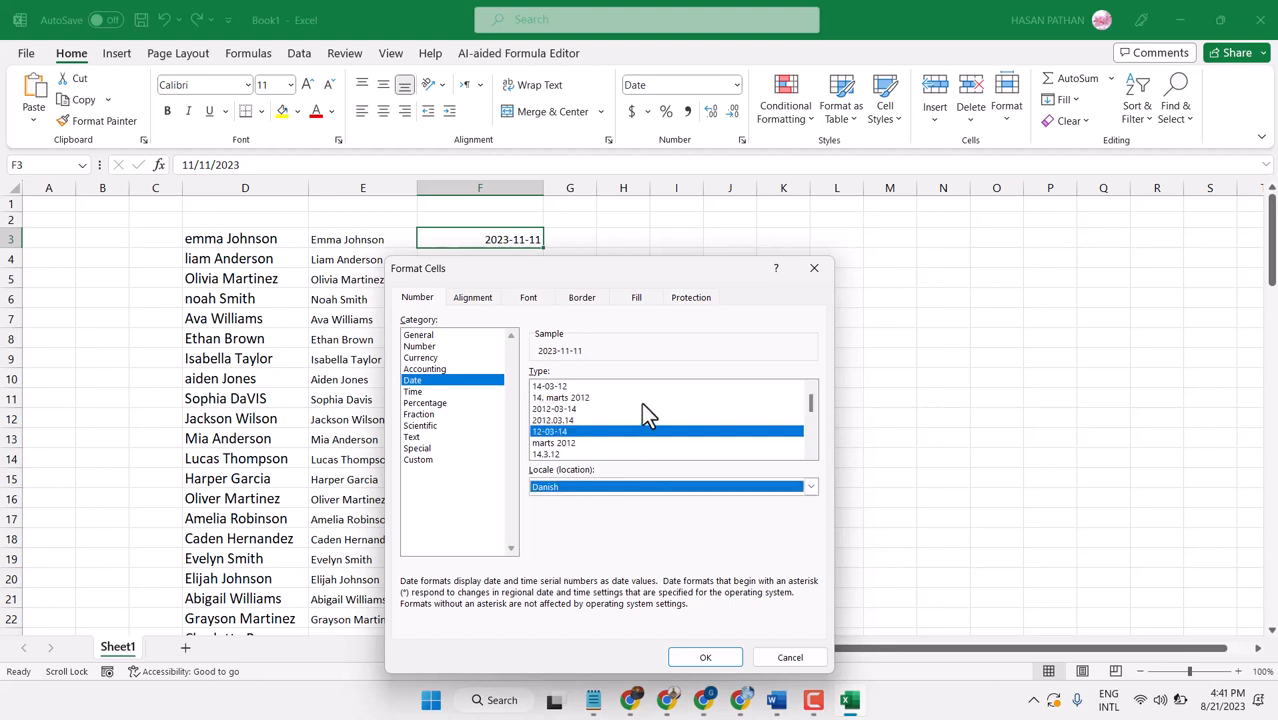
pyautogui.click(560, 396)
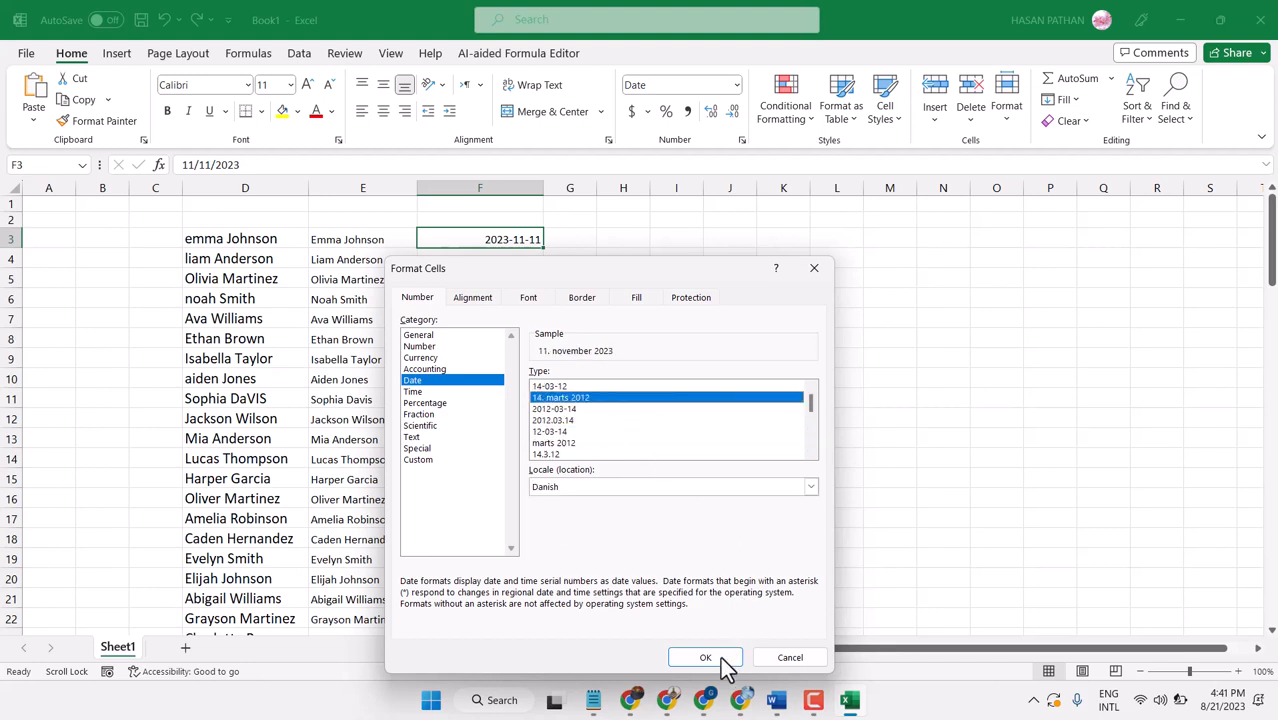
pyautogui.click(704, 656)
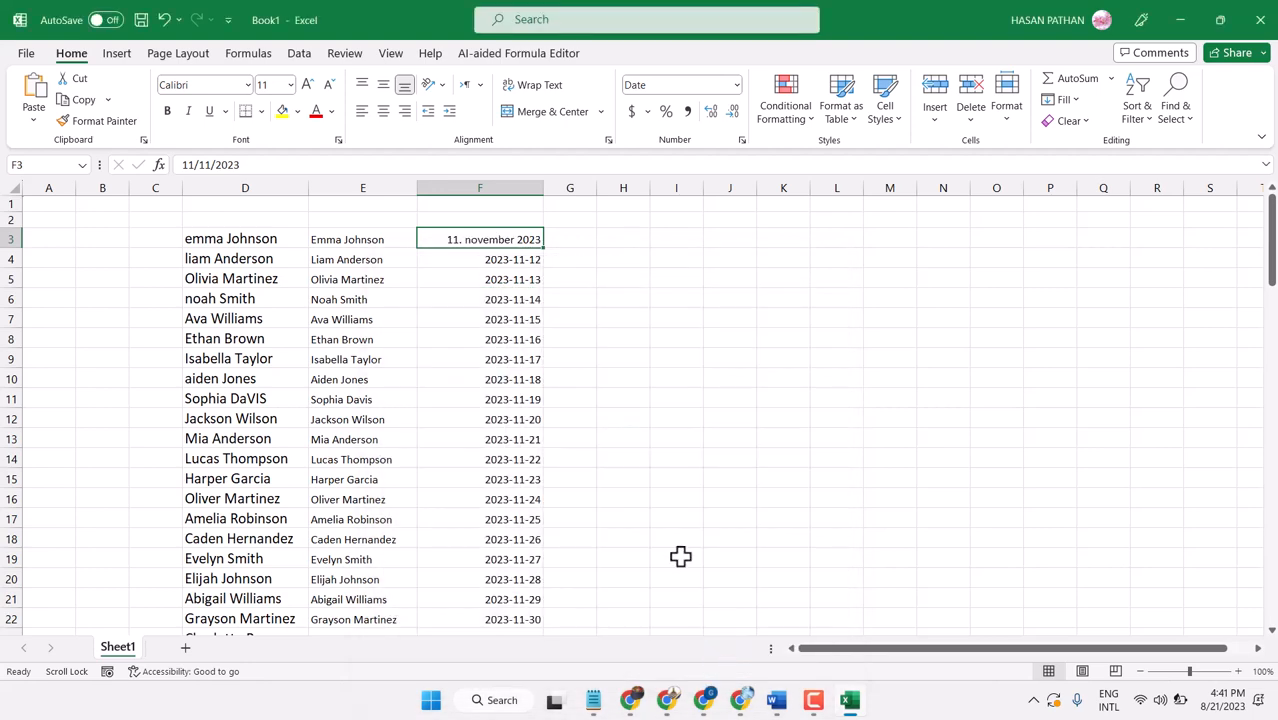